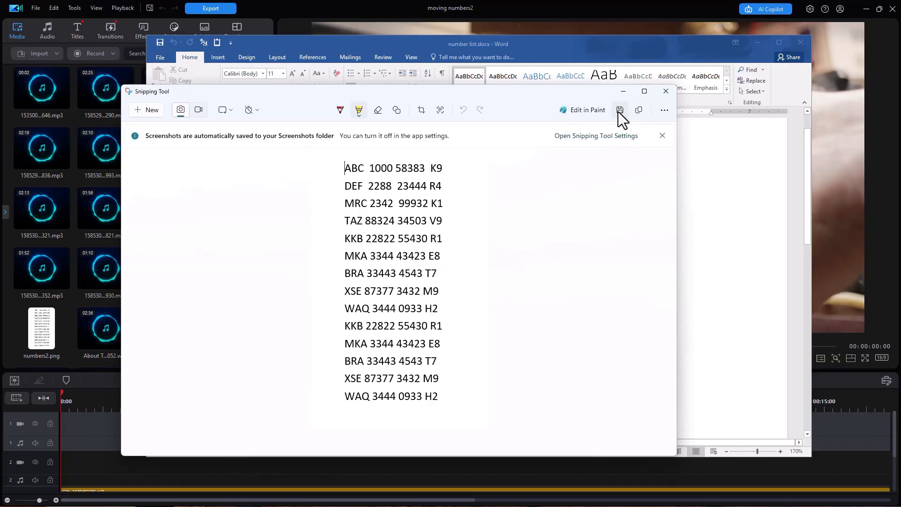
mouse_move(620, 110)
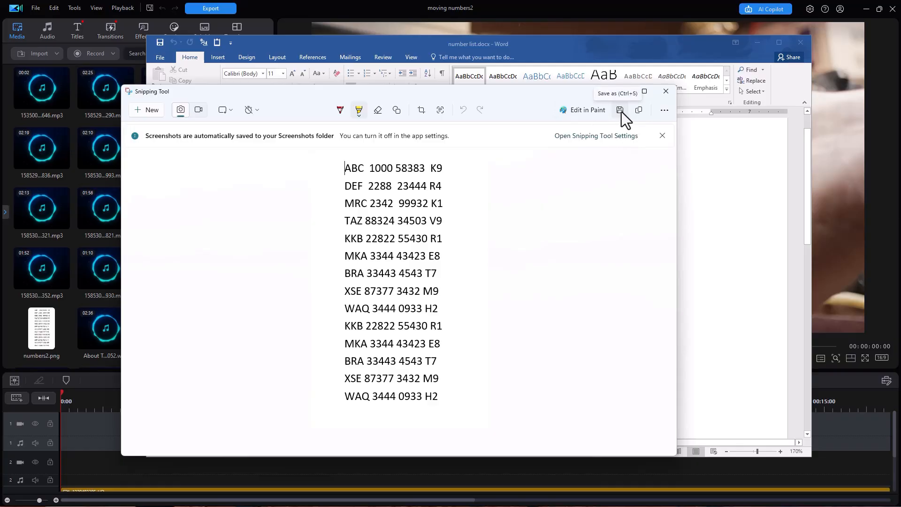
Save the Snipping Tool capture of the number list as numbers2.png
left_click(620, 109)
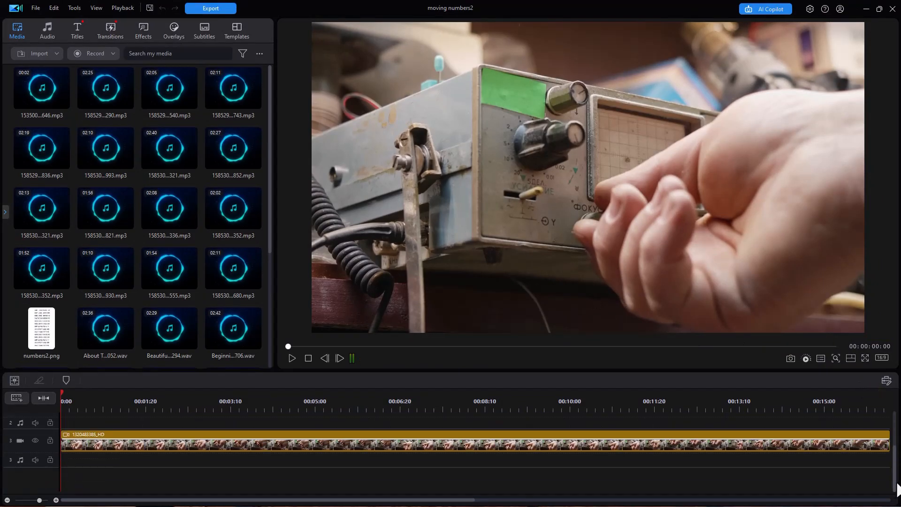
mouse_move(278, 443)
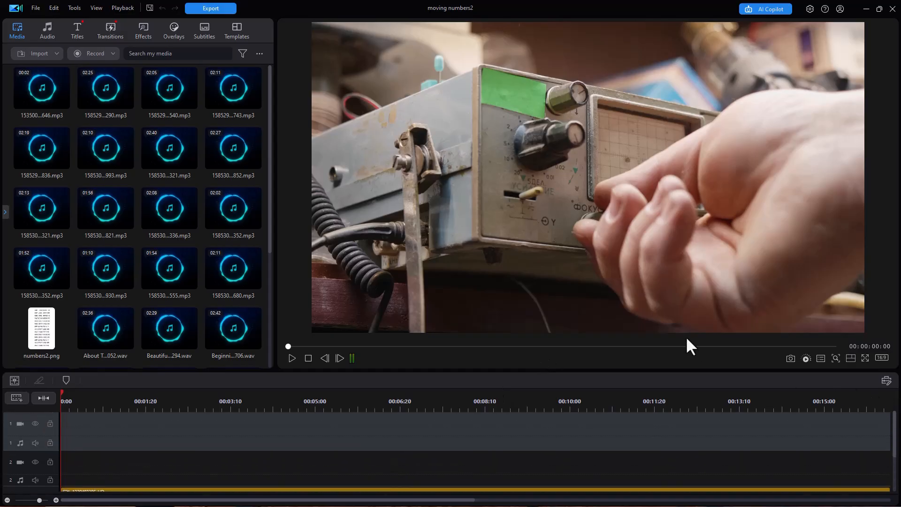
Place numbers2.png on video track 1, stretched to the radio clip's roughly 16-second length
left_click(105, 267)
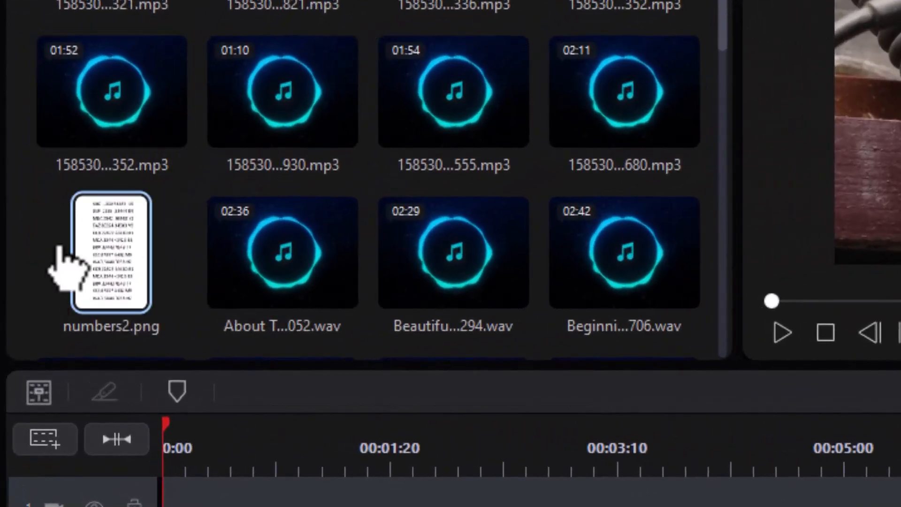
mouse_move(138, 281)
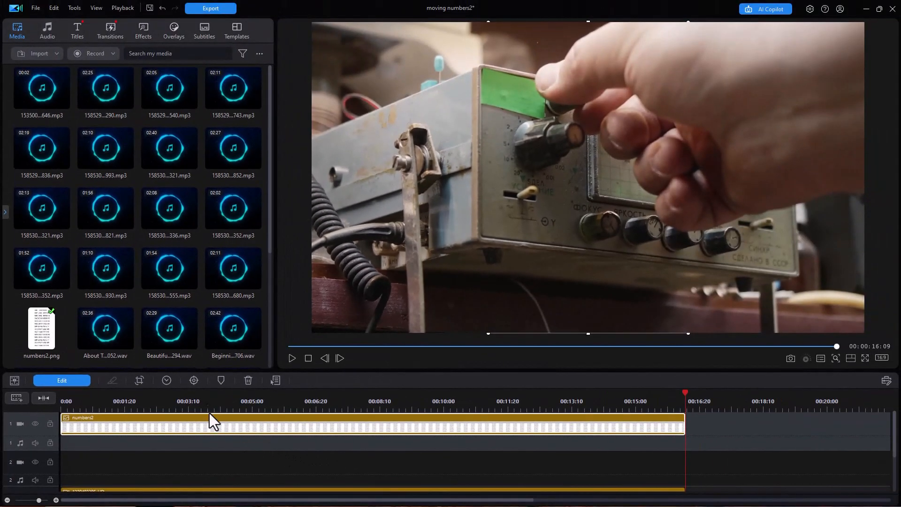
left_click(180, 400)
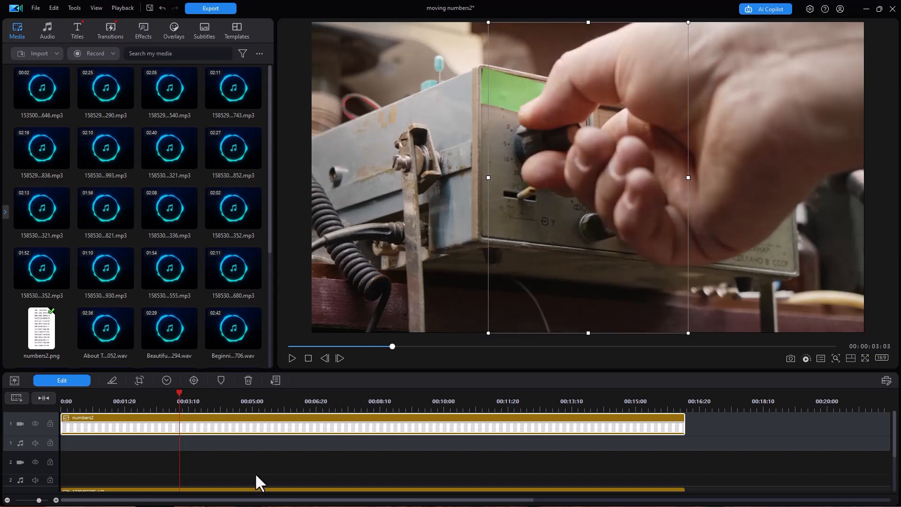
mouse_move(750, 431)
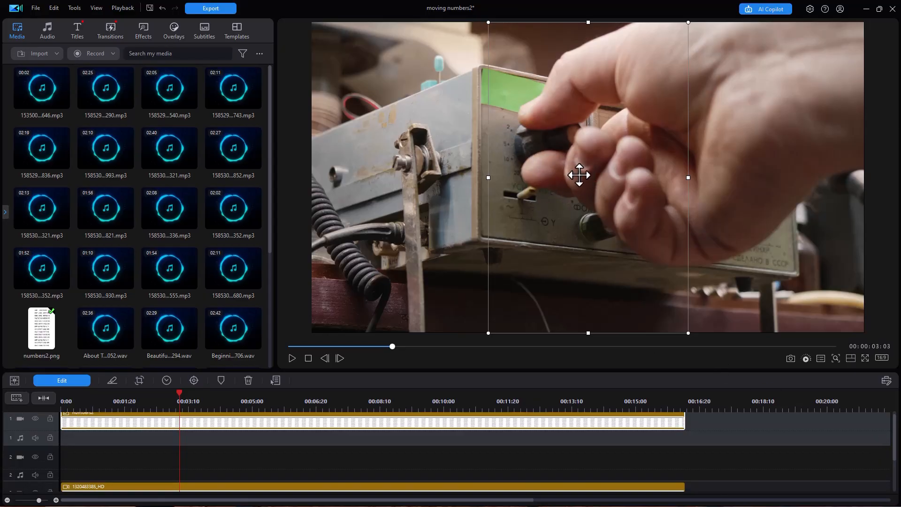
mouse_move(77, 477)
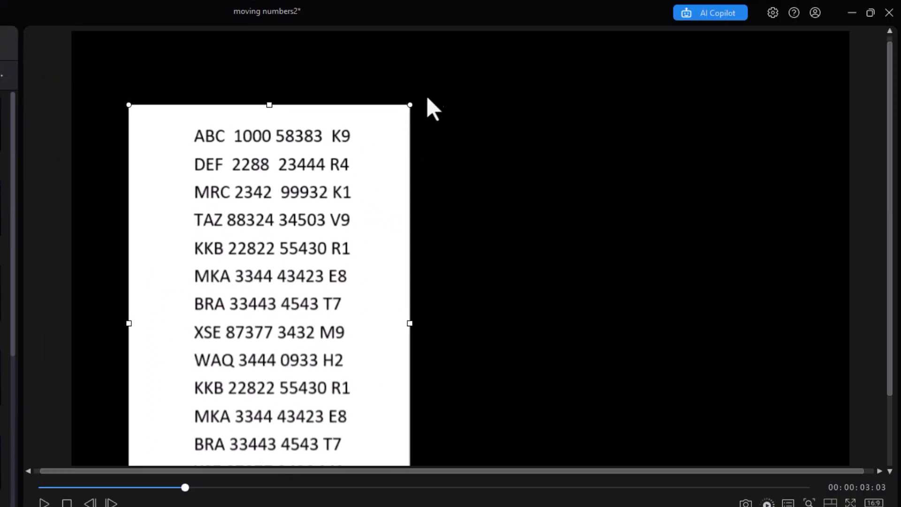
mouse_move(409, 106)
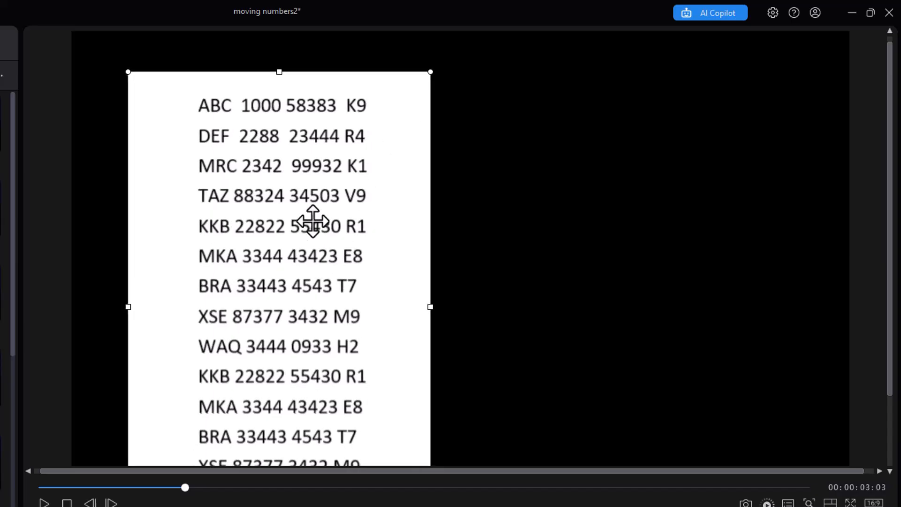
Resize and reposition the numbers2 image in the preview while the radio track is hidden
left_click_drag(312, 221, 290, 330)
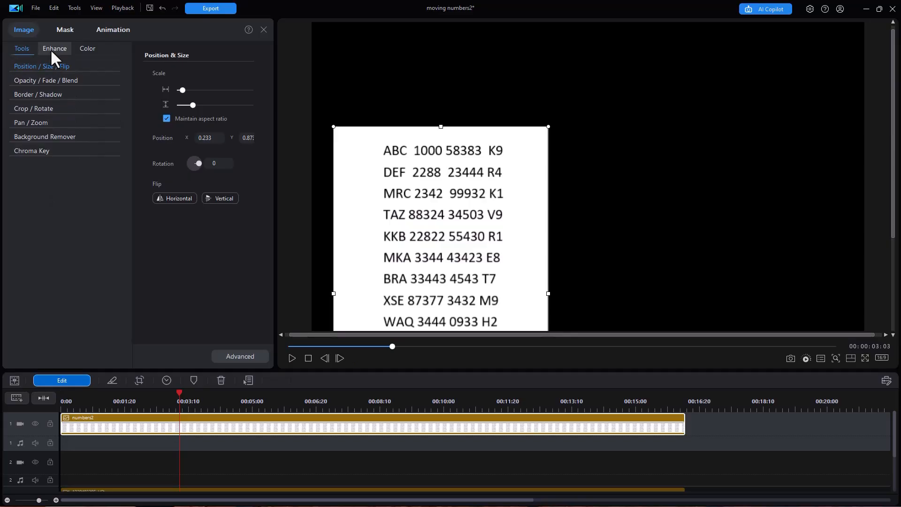
Lower the numbers2 image's opacity to about 30% so it looks grey
left_click(46, 79)
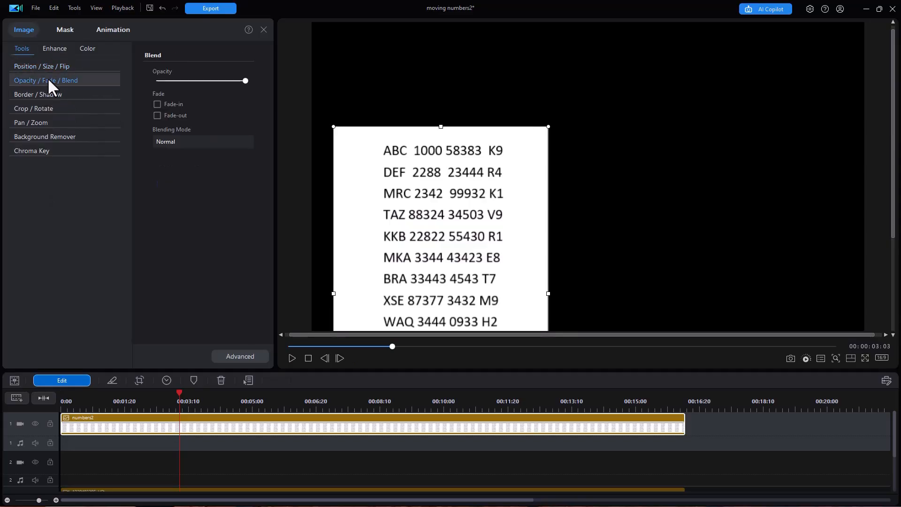
left_click_drag(245, 81, 239, 80)
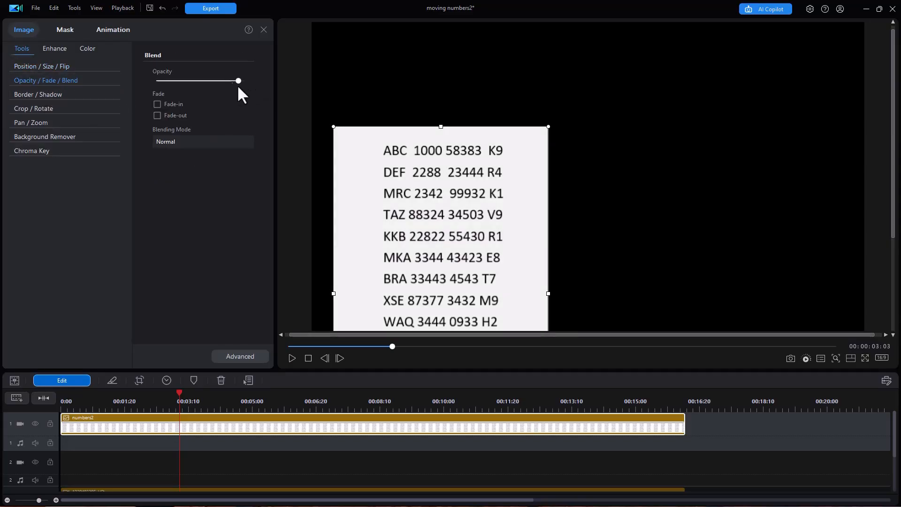
left_click_drag(238, 80, 180, 81)
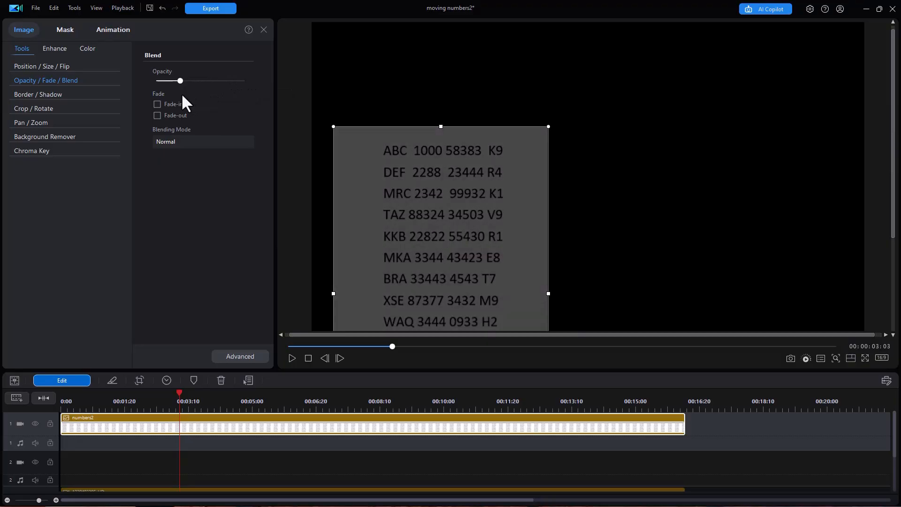
left_click_drag(180, 81, 182, 80)
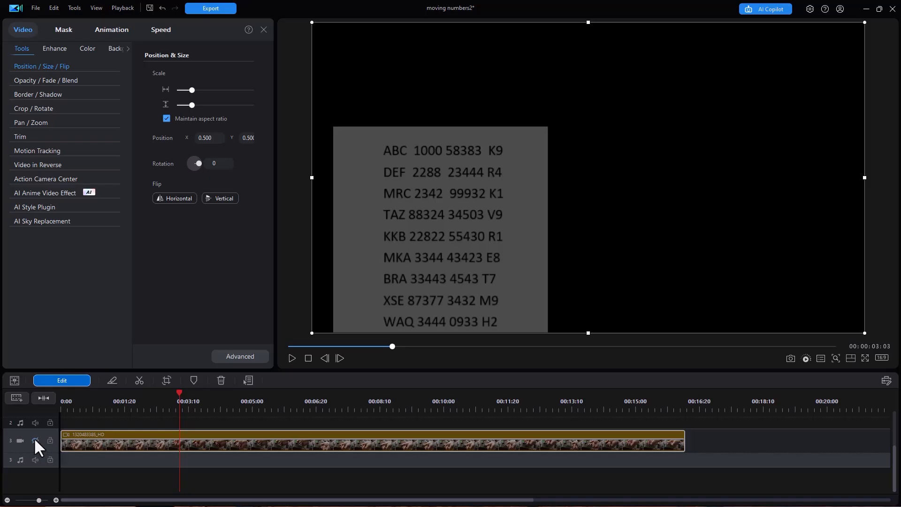
Unhide the radio clip and give it an inverted rectangle mask positioned over the numbers
left_click(35, 441)
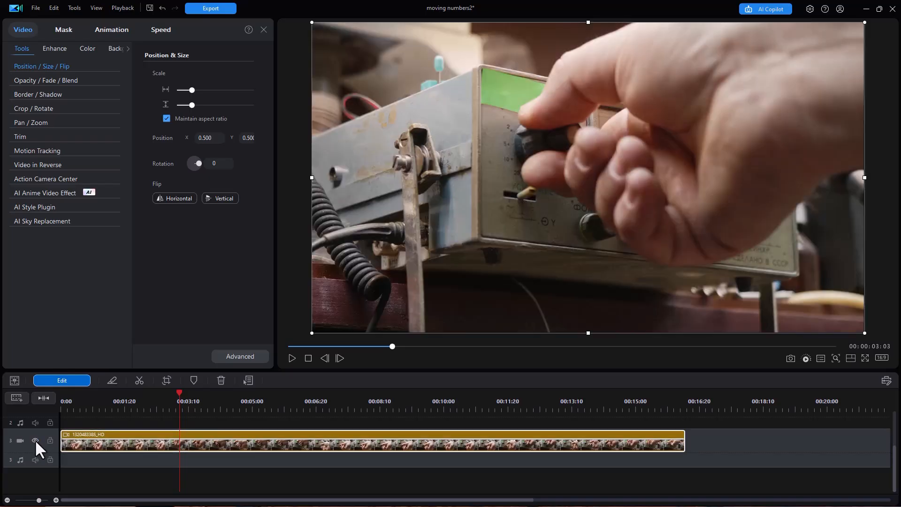
mouse_move(194, 448)
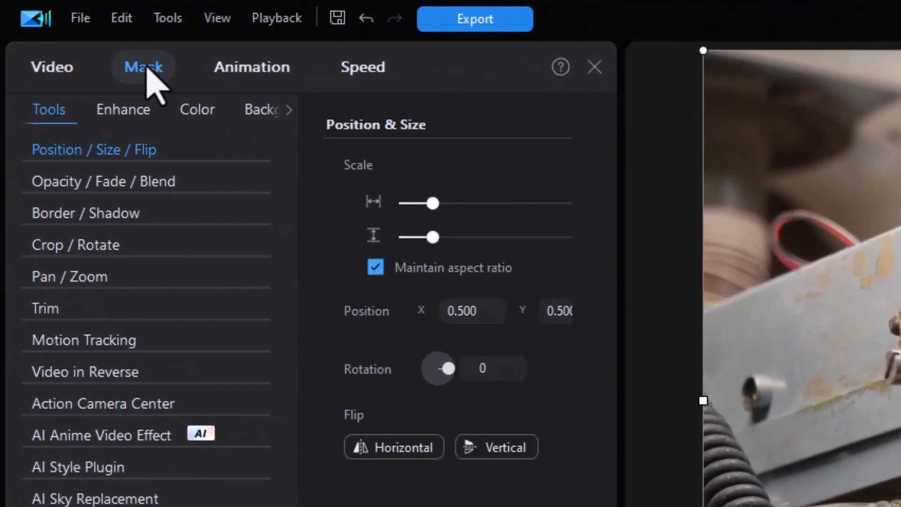
left_click(143, 67)
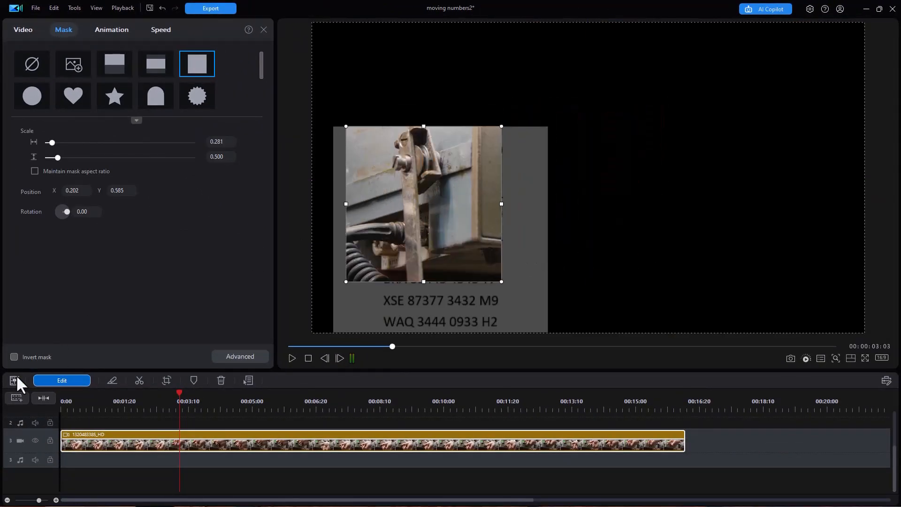
left_click(14, 356)
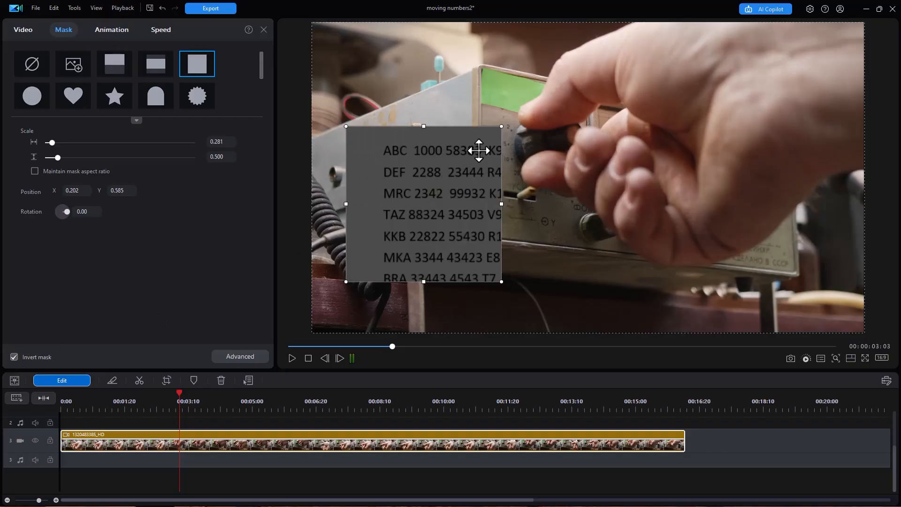
left_click_drag(480, 151, 451, 187)
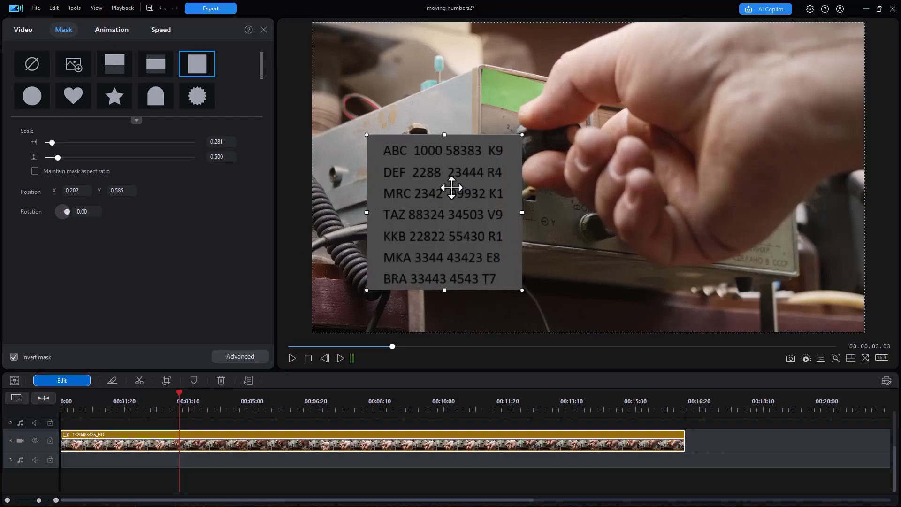
left_click_drag(451, 187, 443, 189)
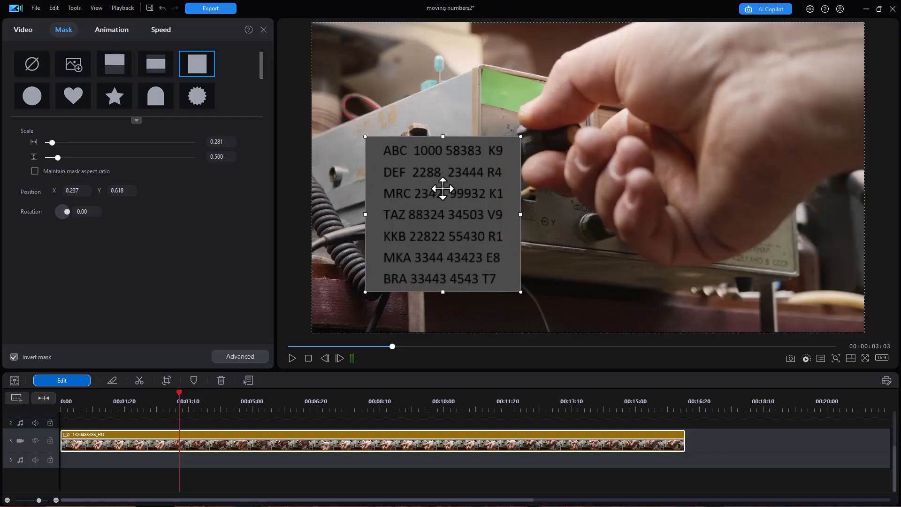
mouse_move(409, 373)
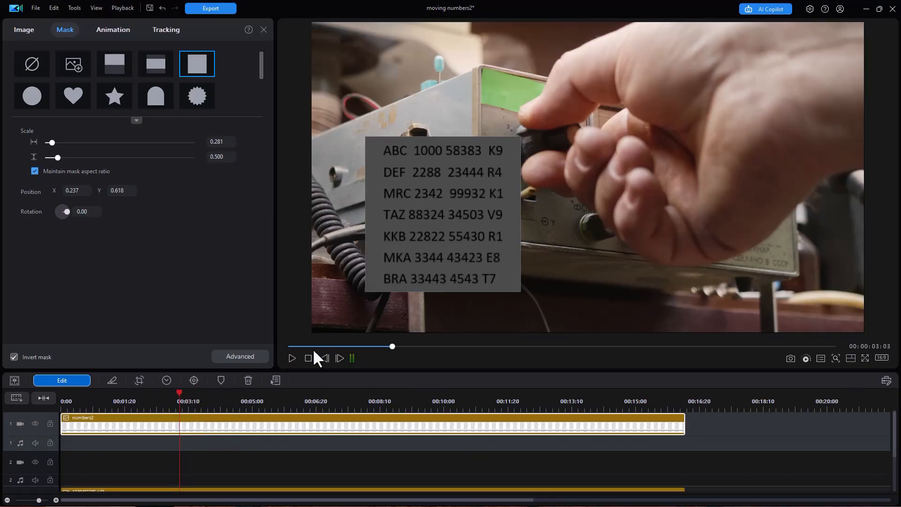
Open the numbers2 image in advanced editing and add a new position keyframe, adjusting its position
left_click(31, 63)
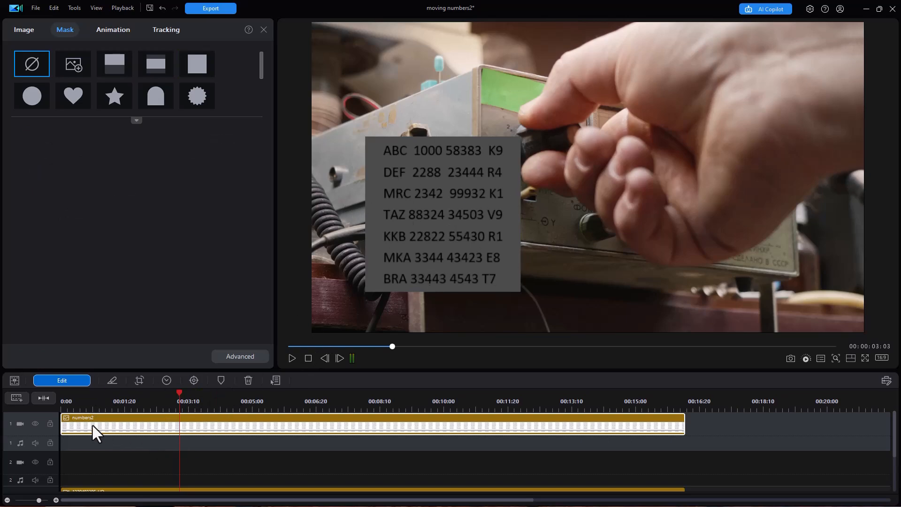
mouse_move(6, 80)
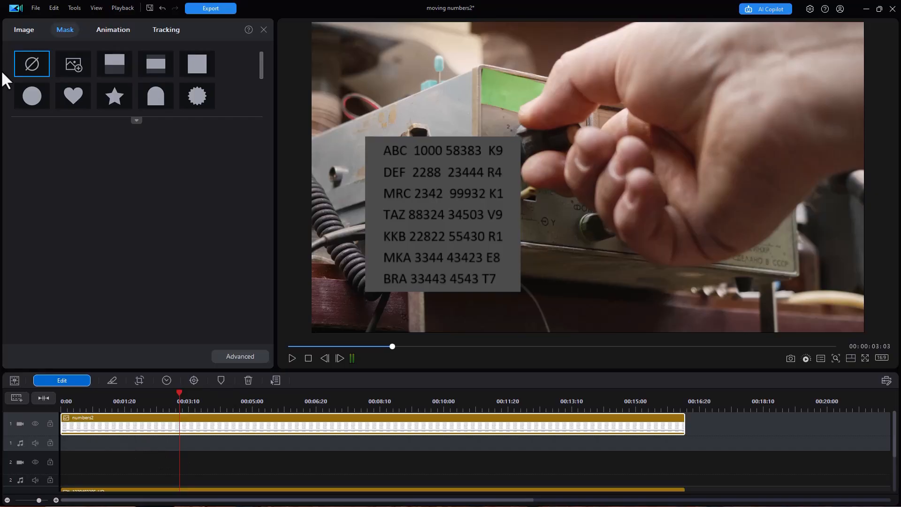
left_click(23, 29)
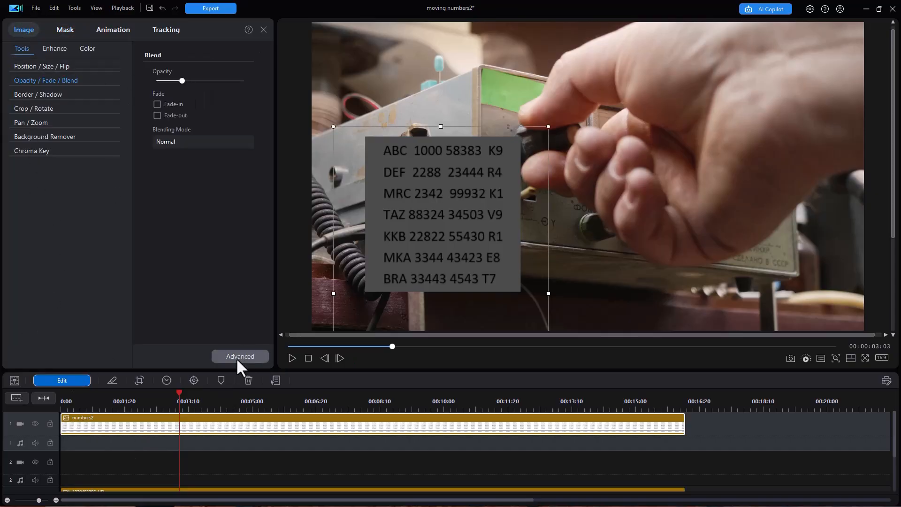
left_click(240, 356)
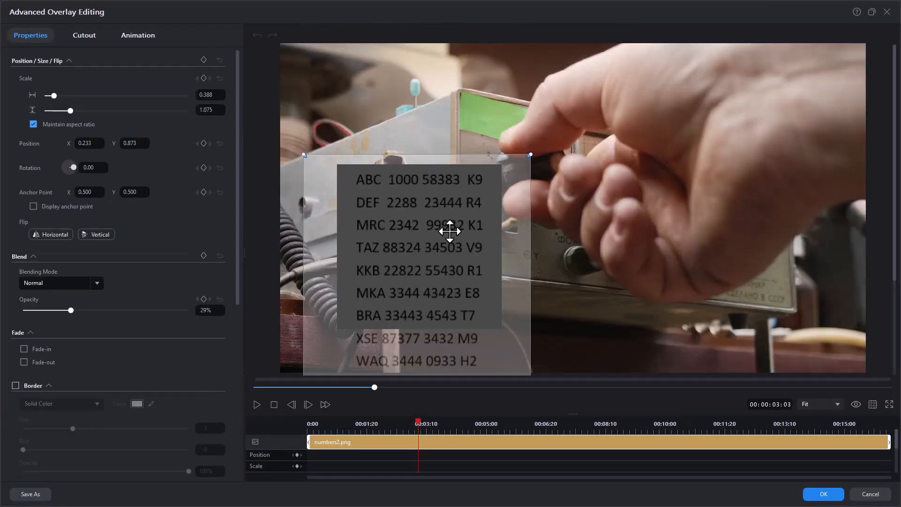
mouse_move(425, 185)
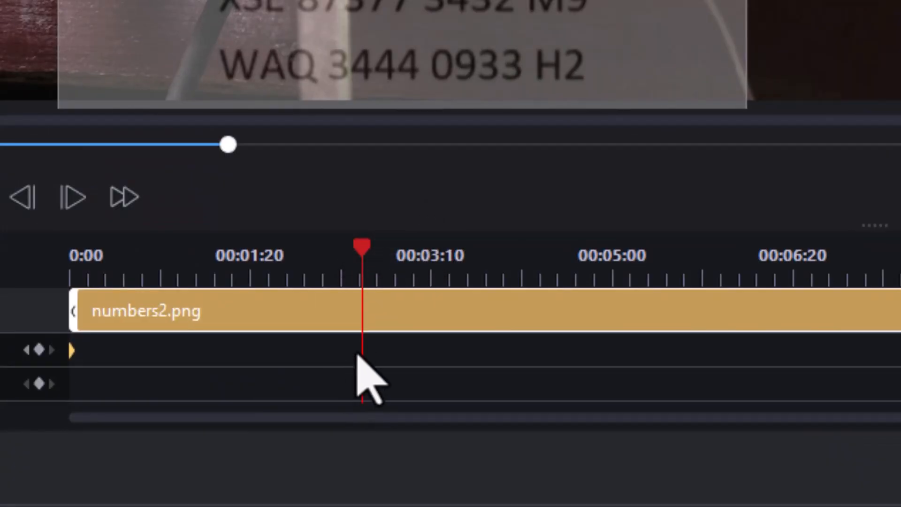
mouse_move(367, 368)
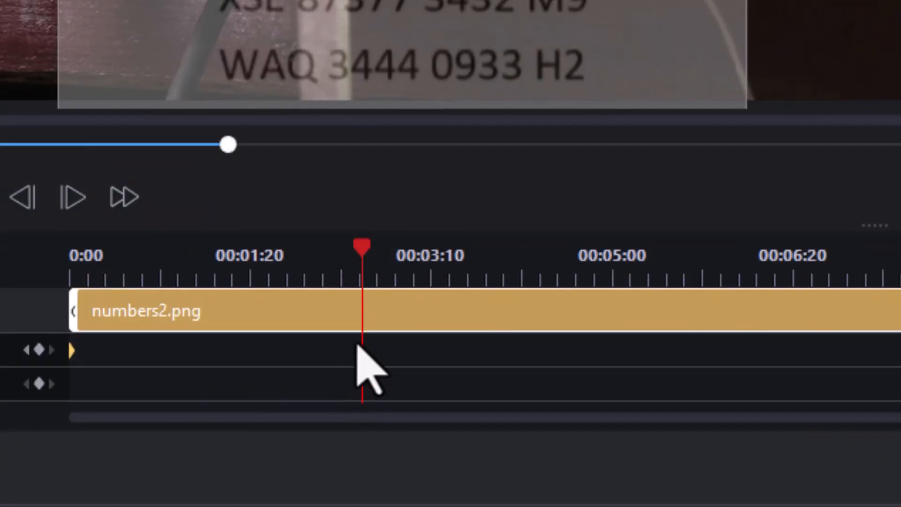
right_click(362, 356)
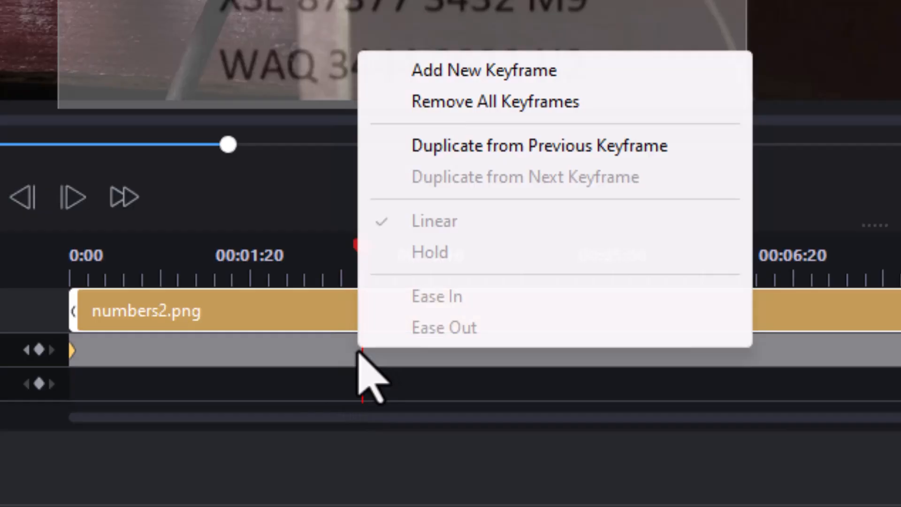
left_click(538, 146)
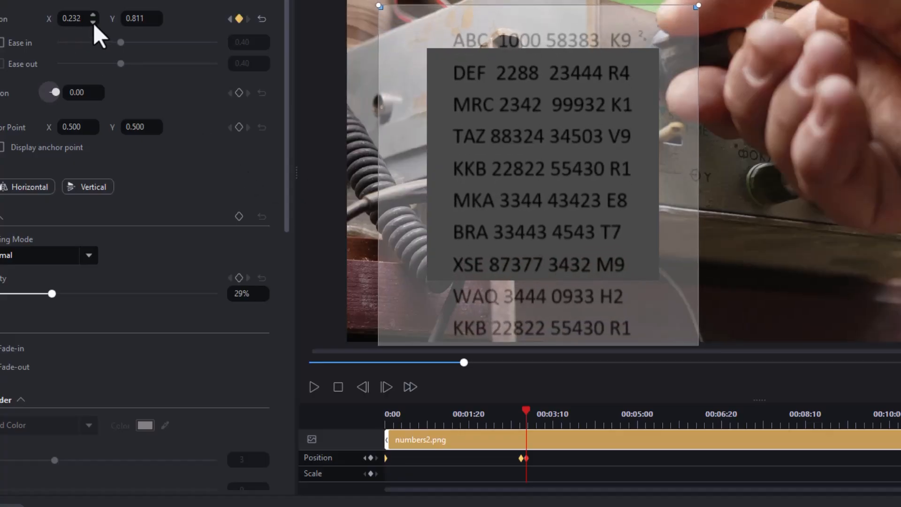
left_click(94, 15)
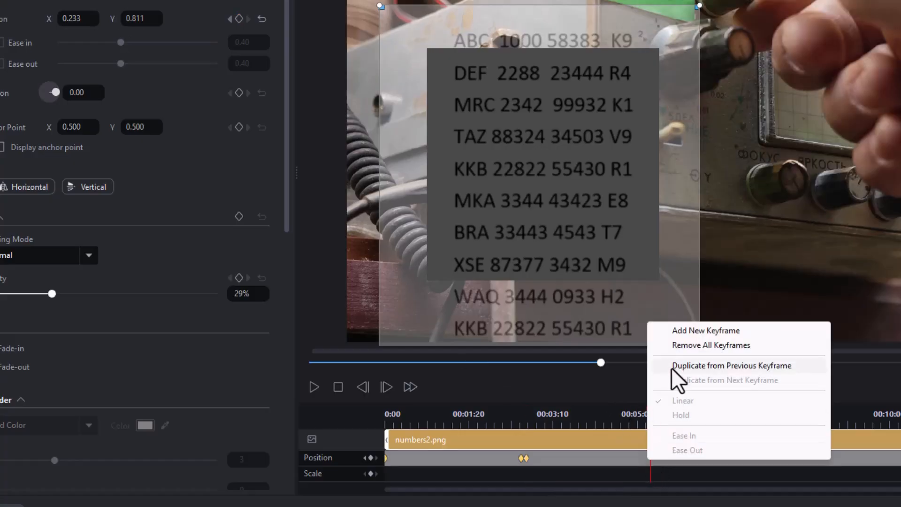
Duplicate the previous position keyframe and shift the image's position again
left_click(731, 365)
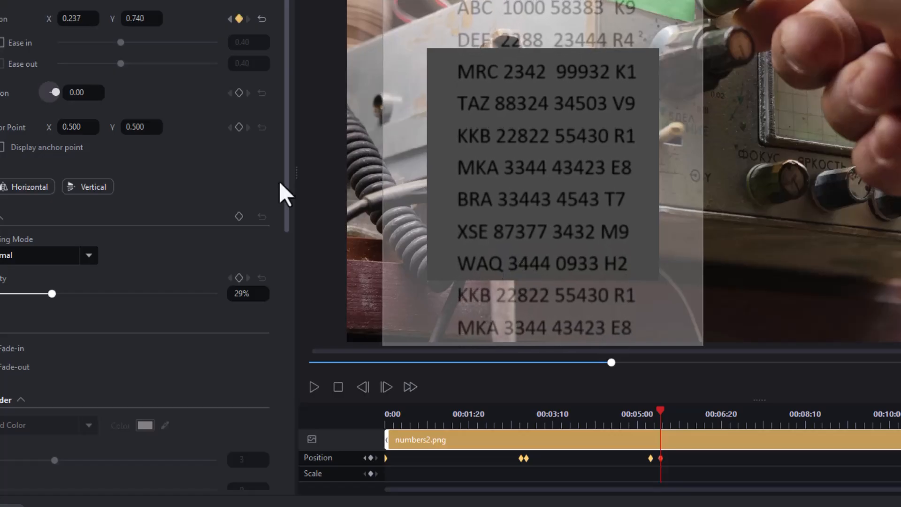
left_click(96, 22)
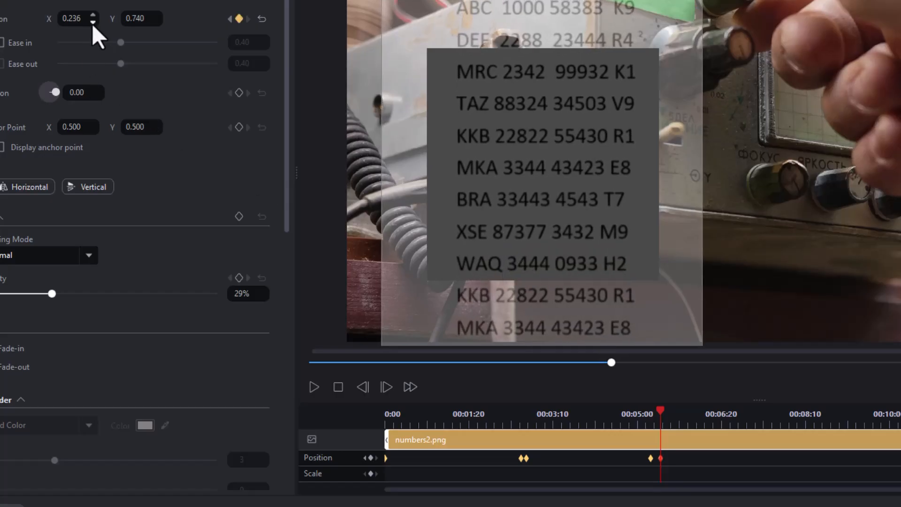
left_click(95, 22)
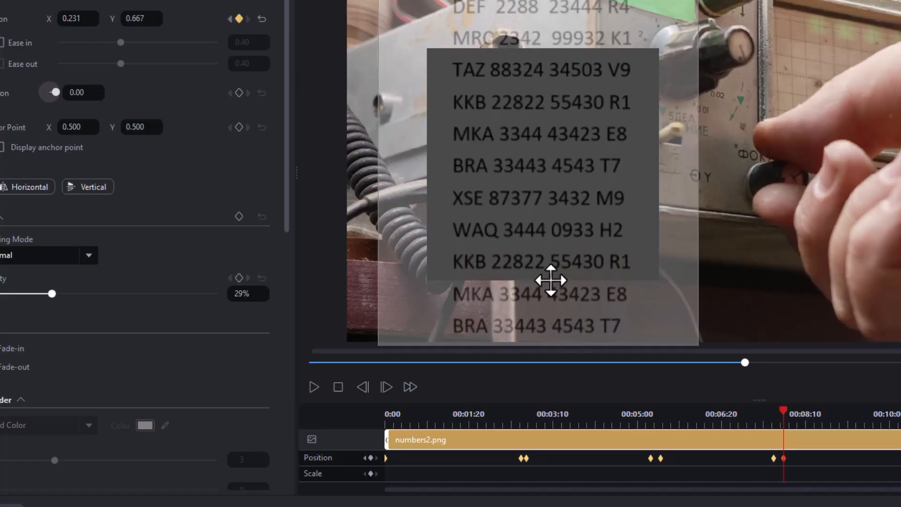
left_click(94, 21)
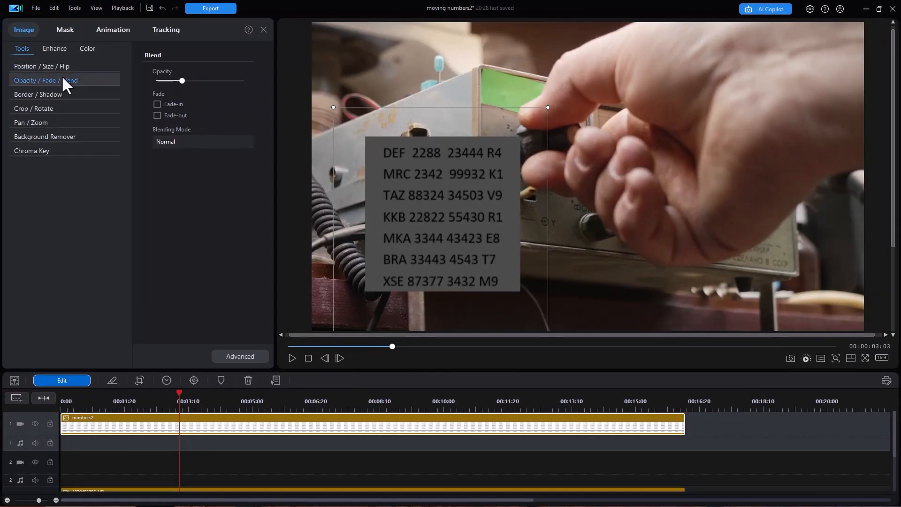
Restore numbers2 to 100% opacity and play the scrolling list preview from the start
left_click_drag(181, 80, 245, 80)
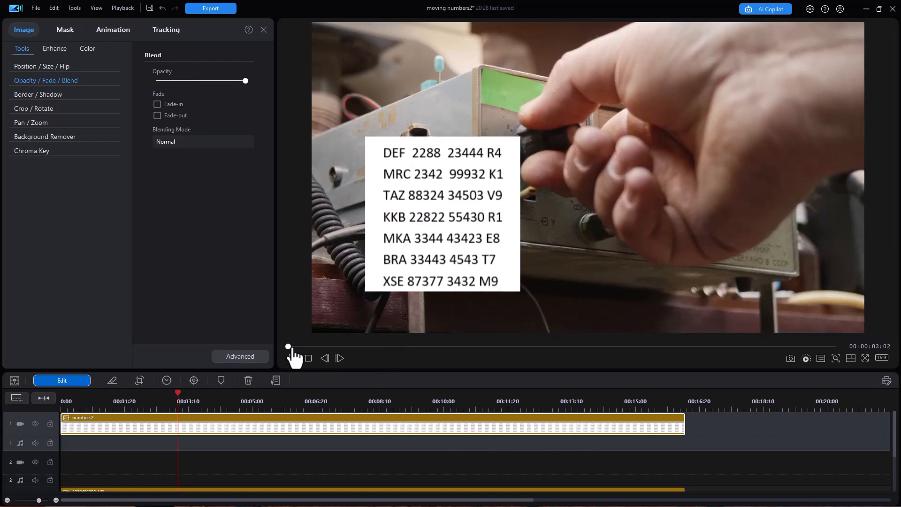
left_click(293, 358)
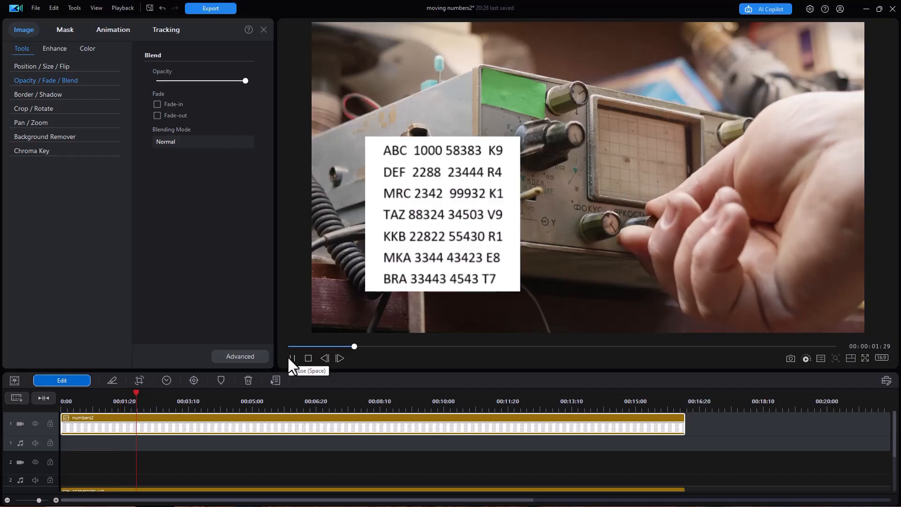
left_click(292, 358)
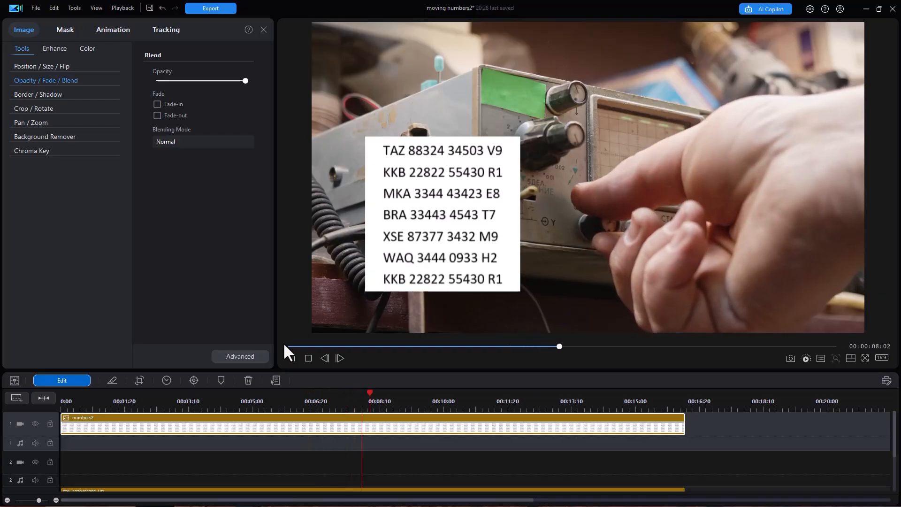
left_click(292, 358)
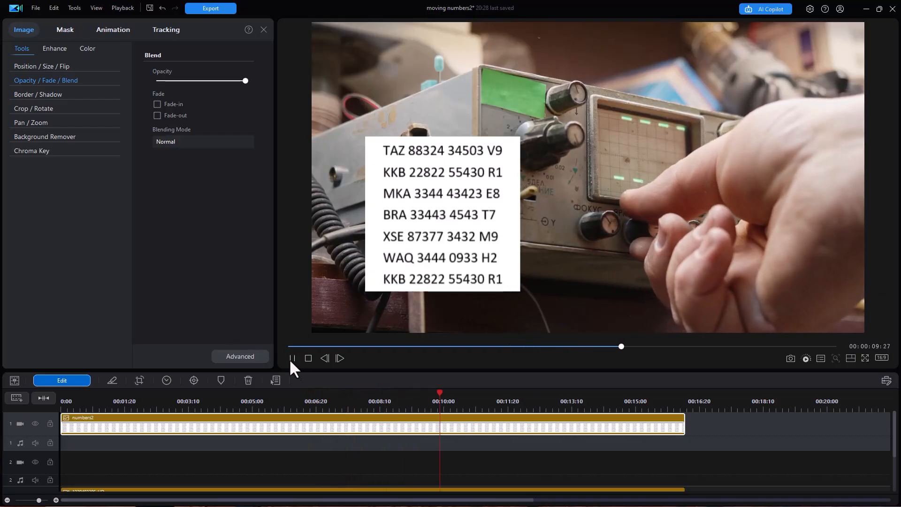
left_click(291, 359)
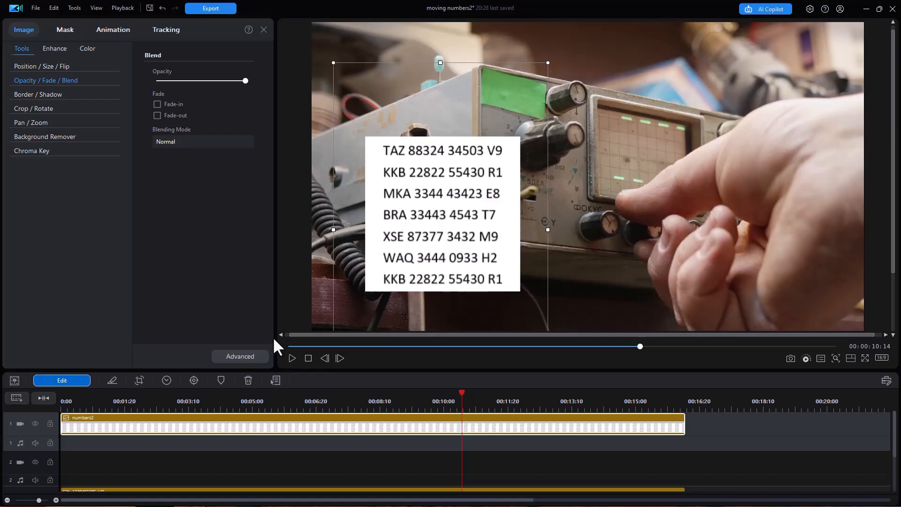
mouse_move(330, 359)
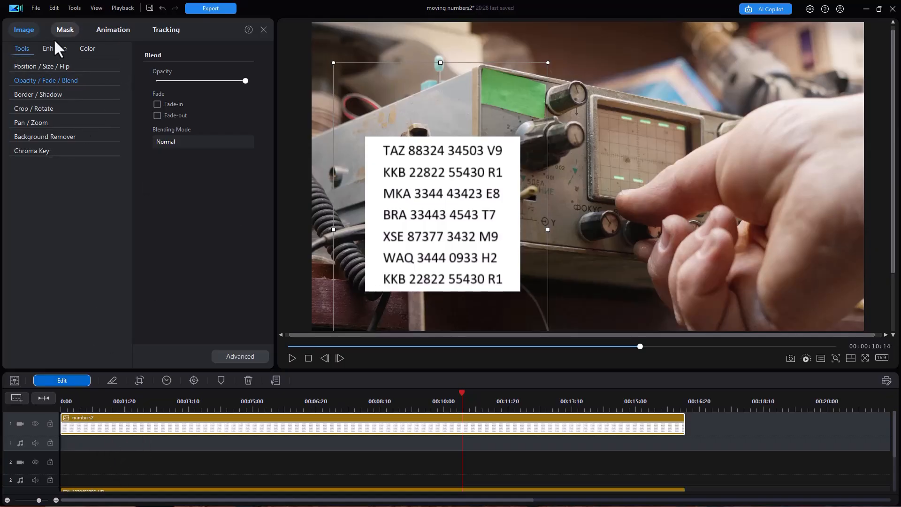
Browse Media > Color Boards > Solid Color down to the pink board
left_click(264, 29)
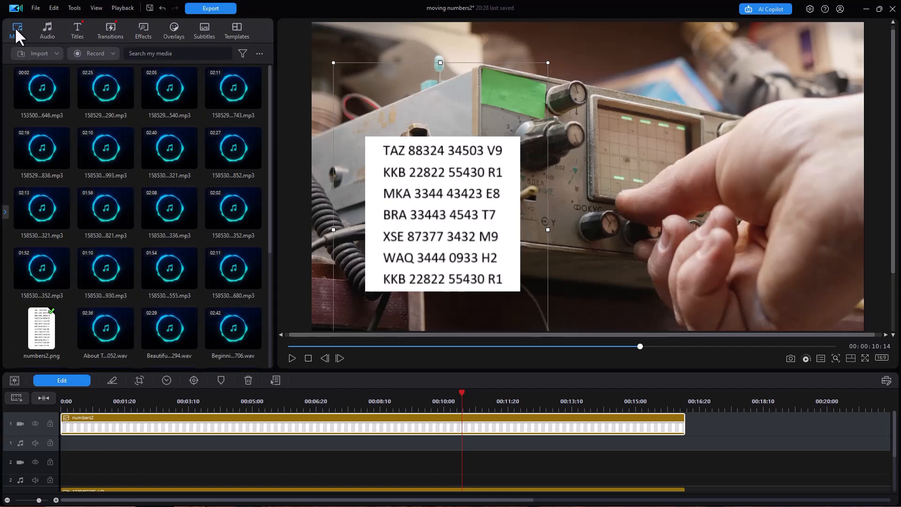
left_click(17, 31)
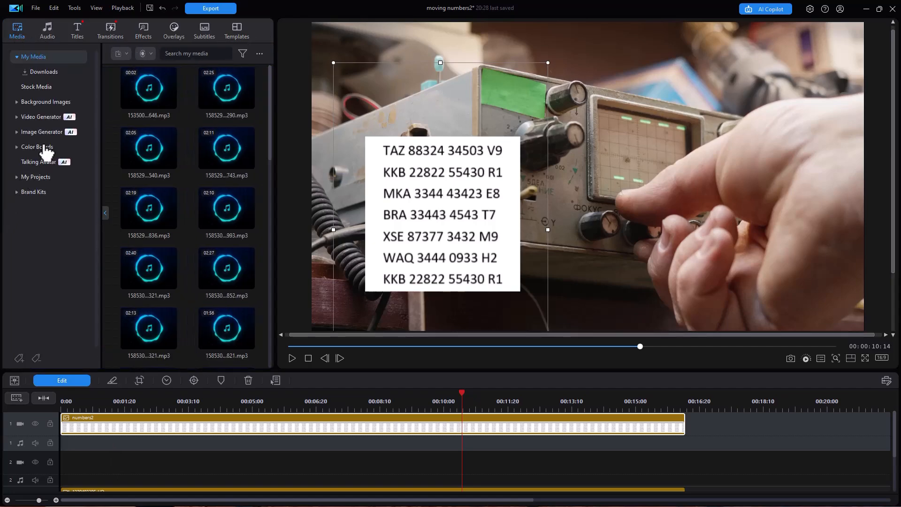
left_click(36, 146)
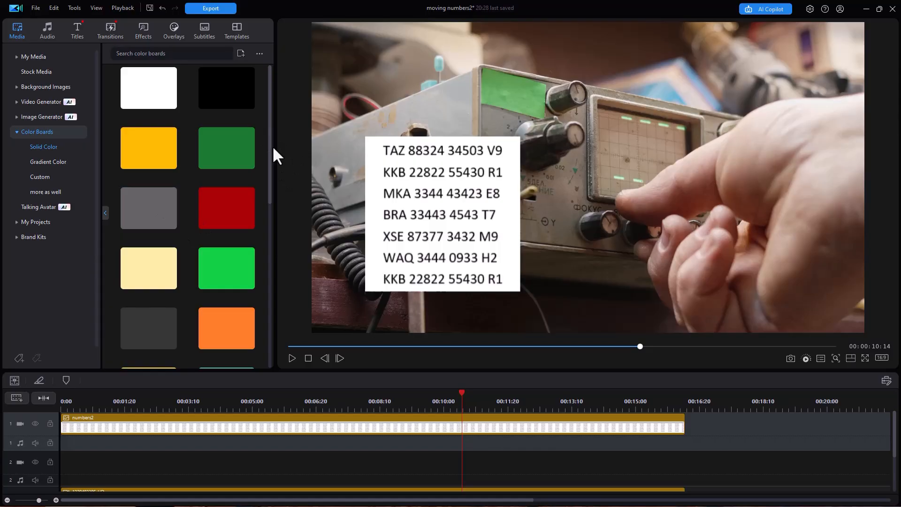
scroll("down", 3)
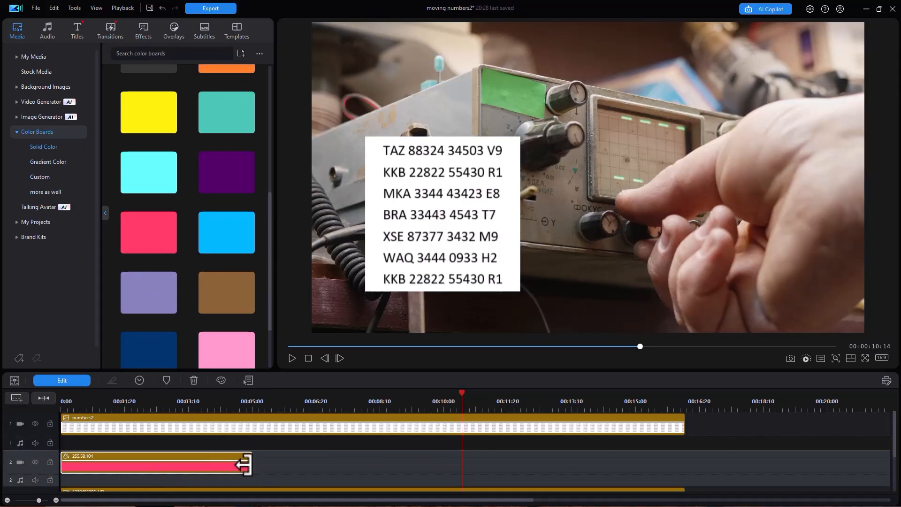
Stretch the pink board to 16 seconds, hide the radio clip, and move the board over the bottom numbers line
left_click_drag(238, 462, 675, 463)
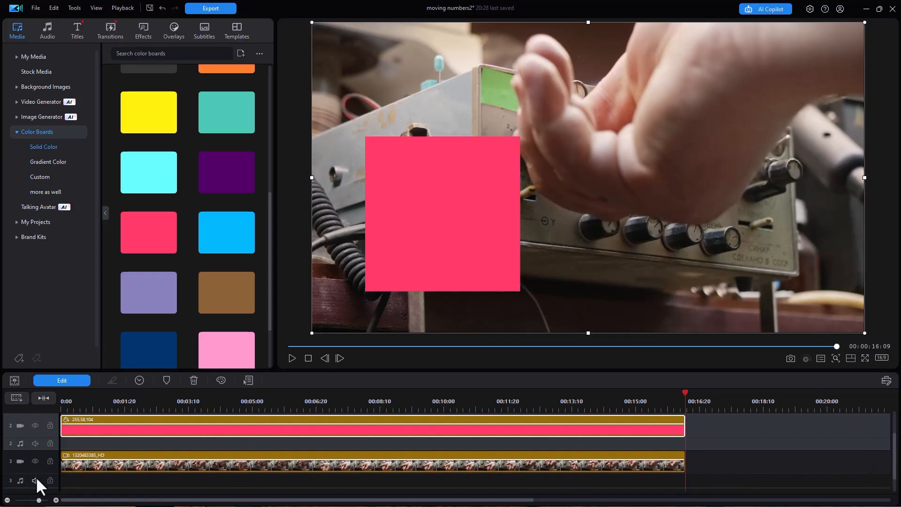
mouse_move(34, 461)
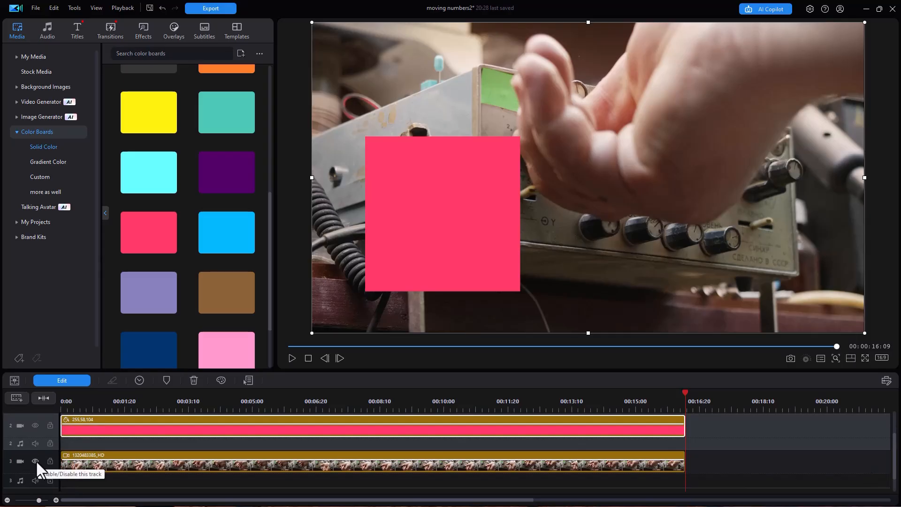
left_click(34, 462)
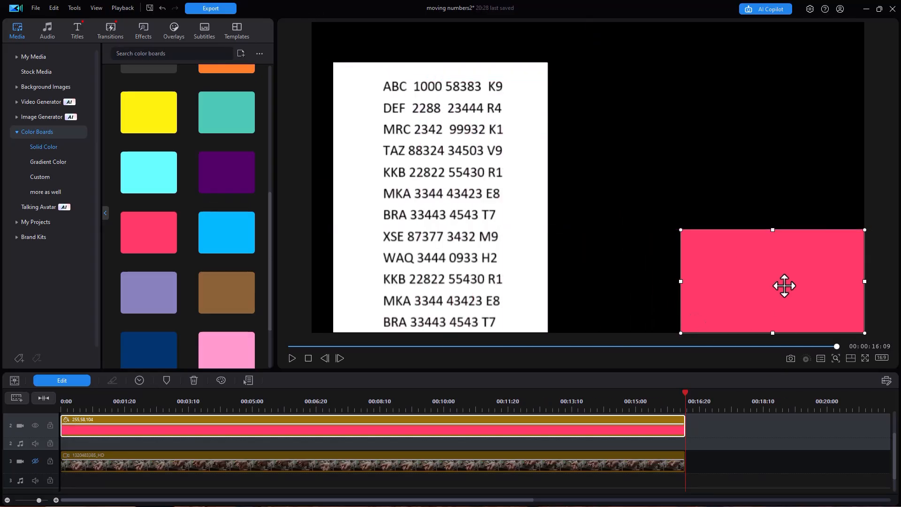
left_click_drag(784, 286, 415, 277)
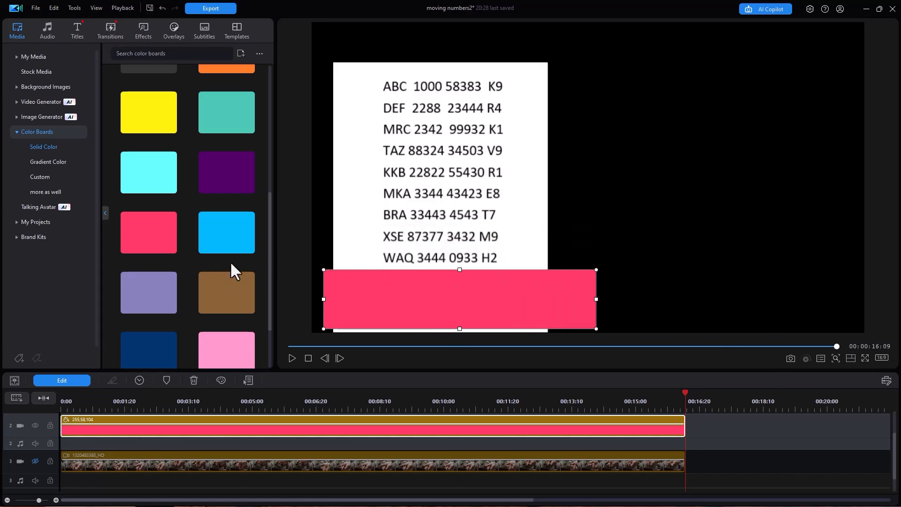
mouse_move(38, 472)
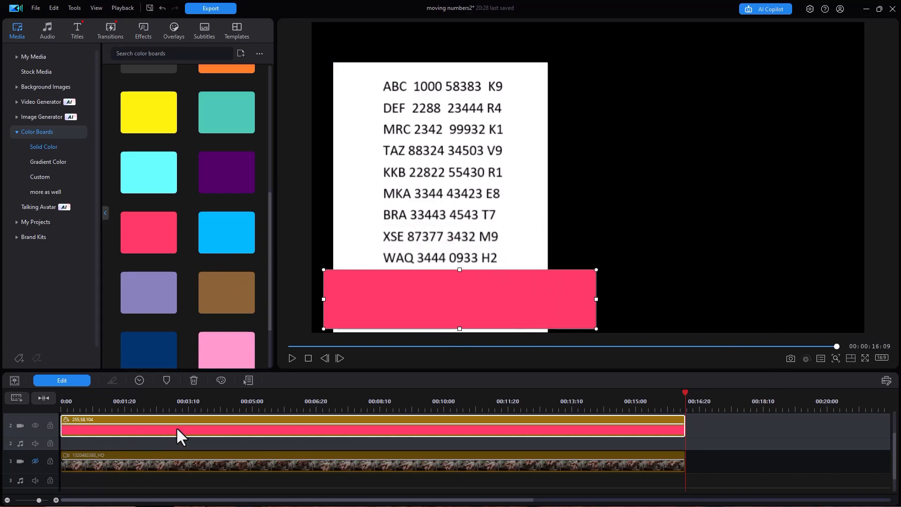
mouse_move(169, 423)
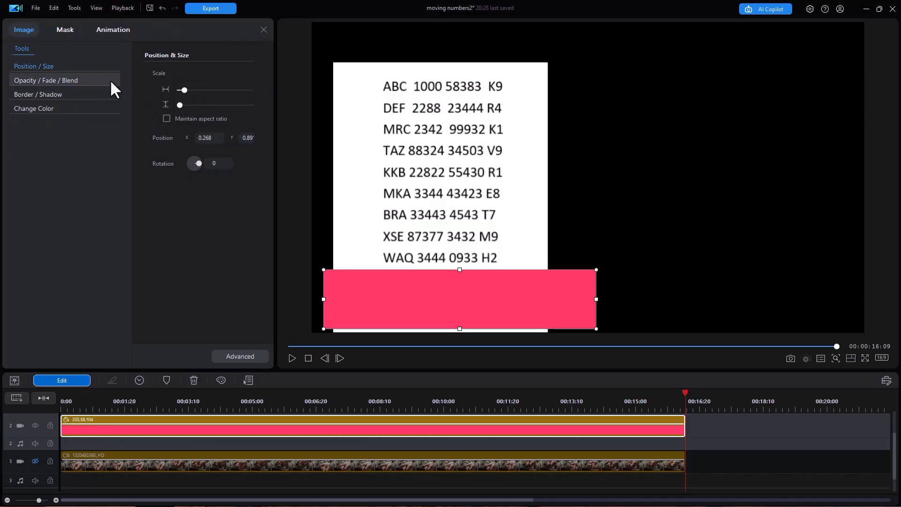
Open the pink board's Opacity / Fade / Blend settings
left_click(45, 79)
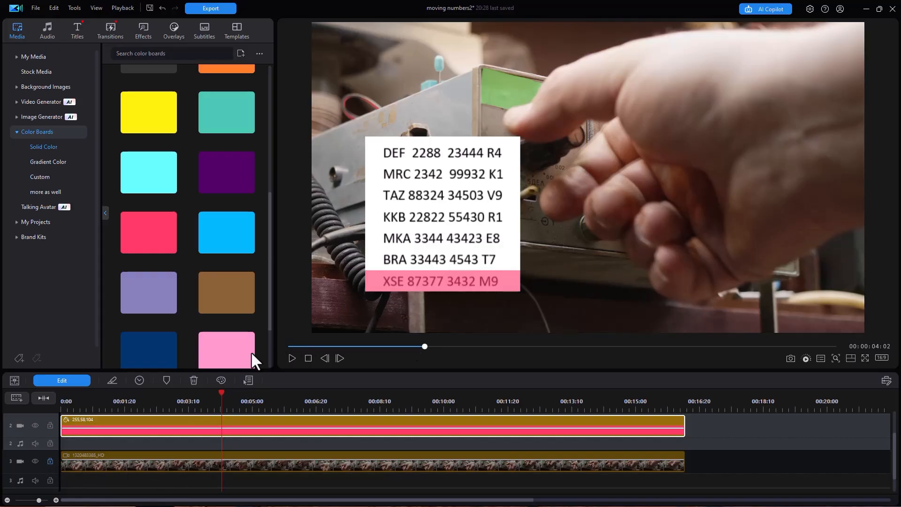
left_click(308, 358)
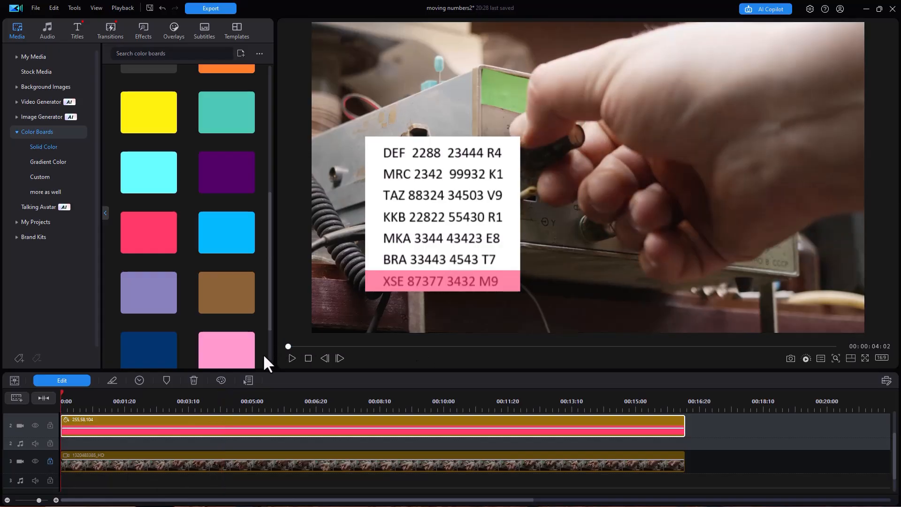
left_click(291, 358)
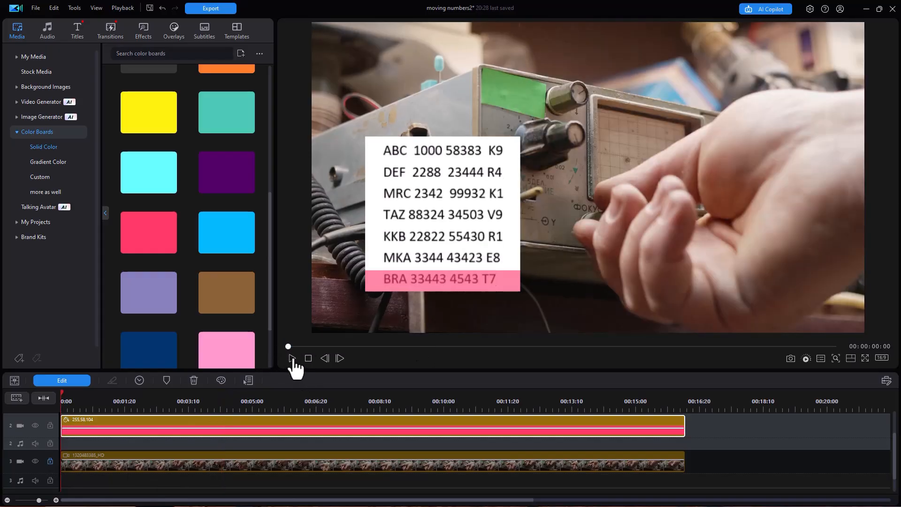
left_click(292, 358)
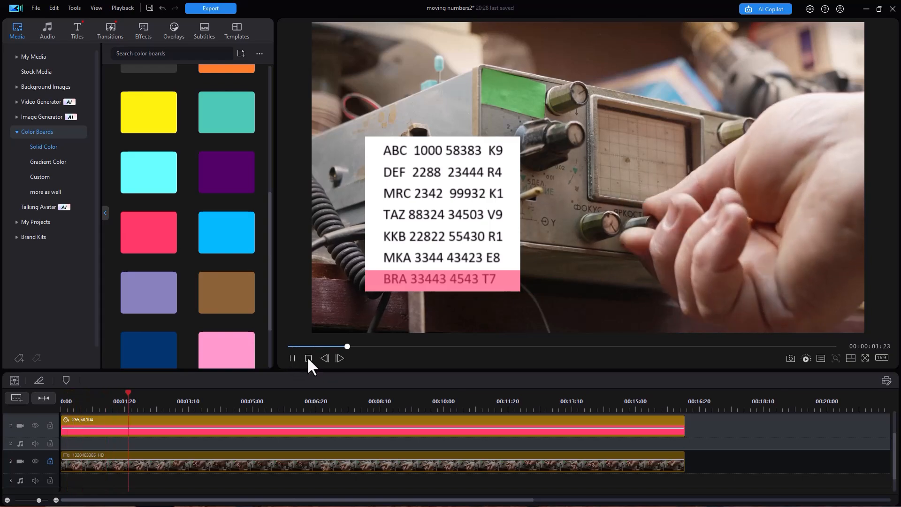